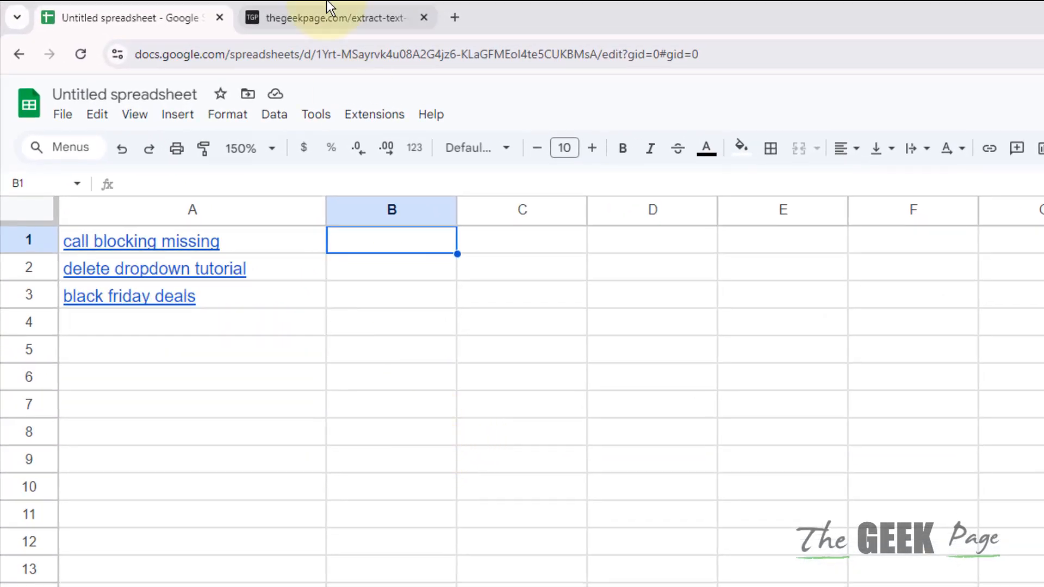
Copy the GetURL script text from the thegeekpage.com extract-text-url page
{"action": "left_click", "coordinate": [329, 17]}
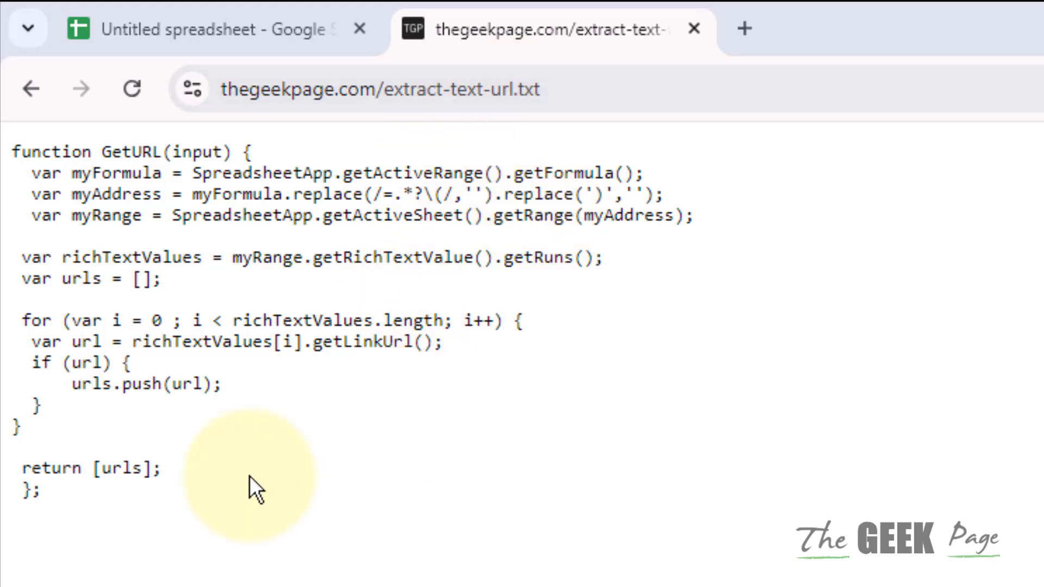
{"action": "right_click", "coordinate": [250, 486]}
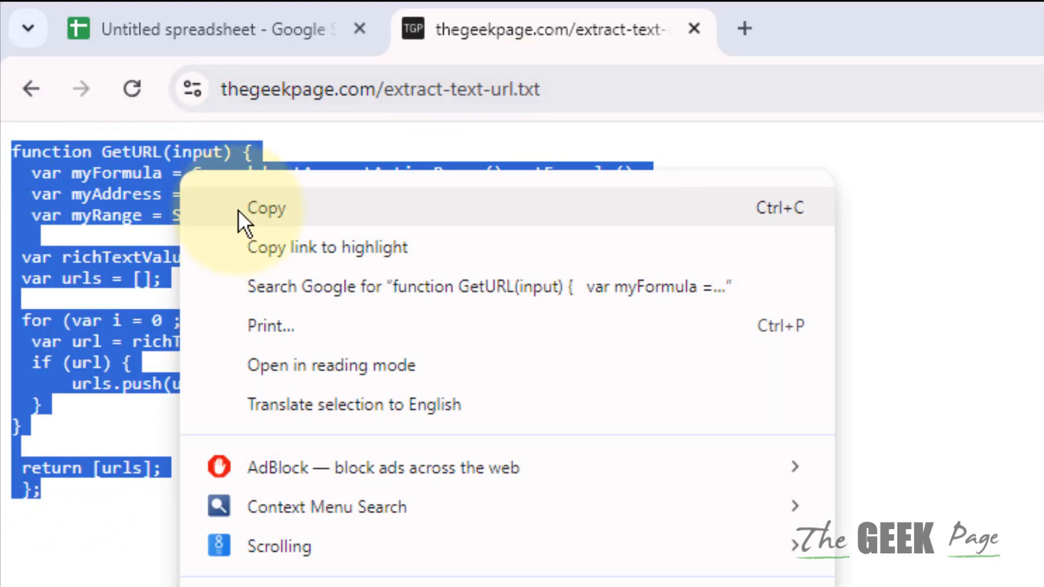
{"action": "left_click", "coordinate": [266, 208]}
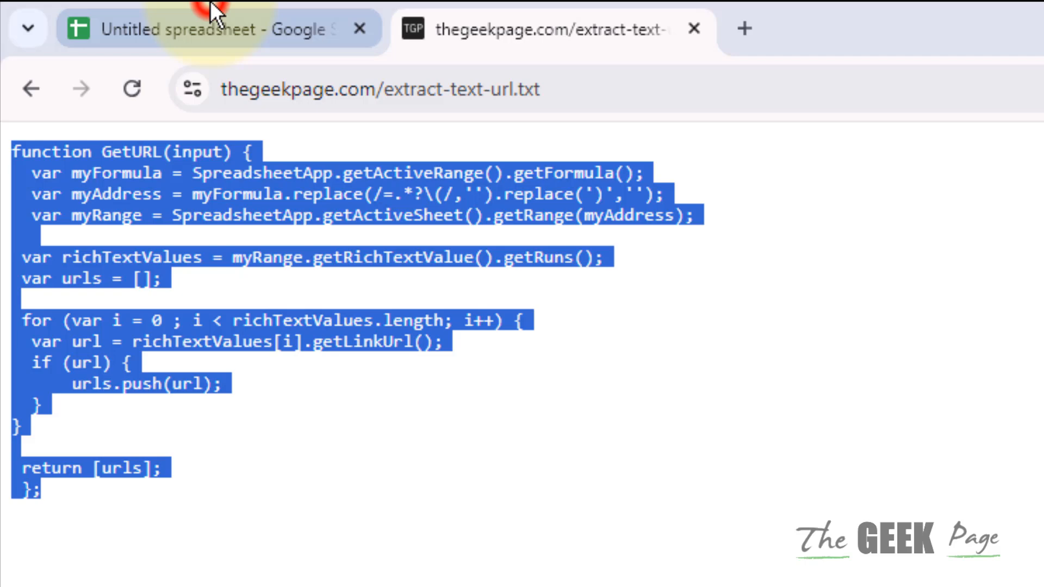
From the spreadsheet, launch the Apps Script editor via Extensions
{"action": "left_click", "coordinate": [201, 28]}
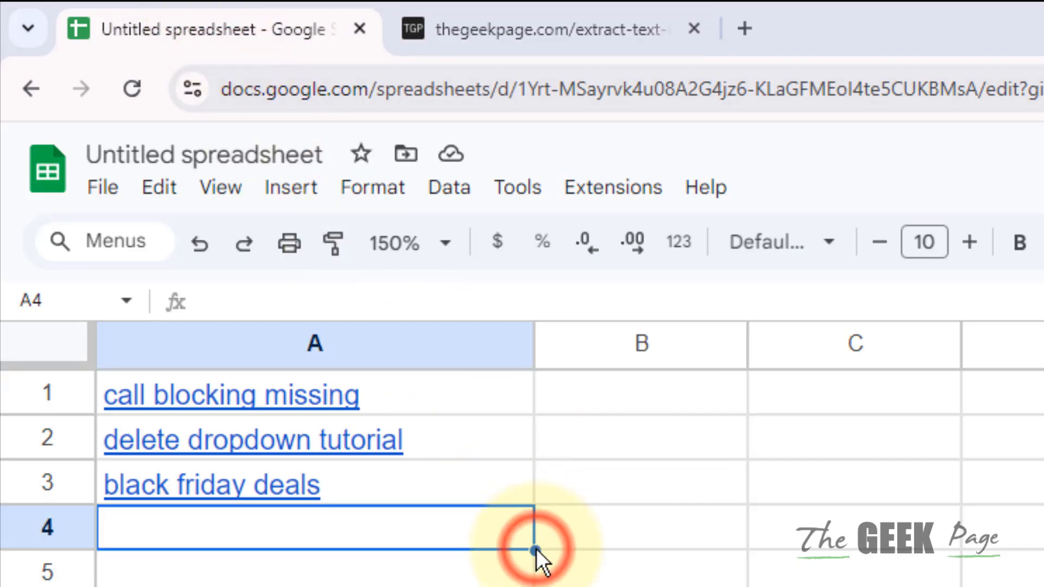
{"action": "mouse_move", "coordinate": [612, 187]}
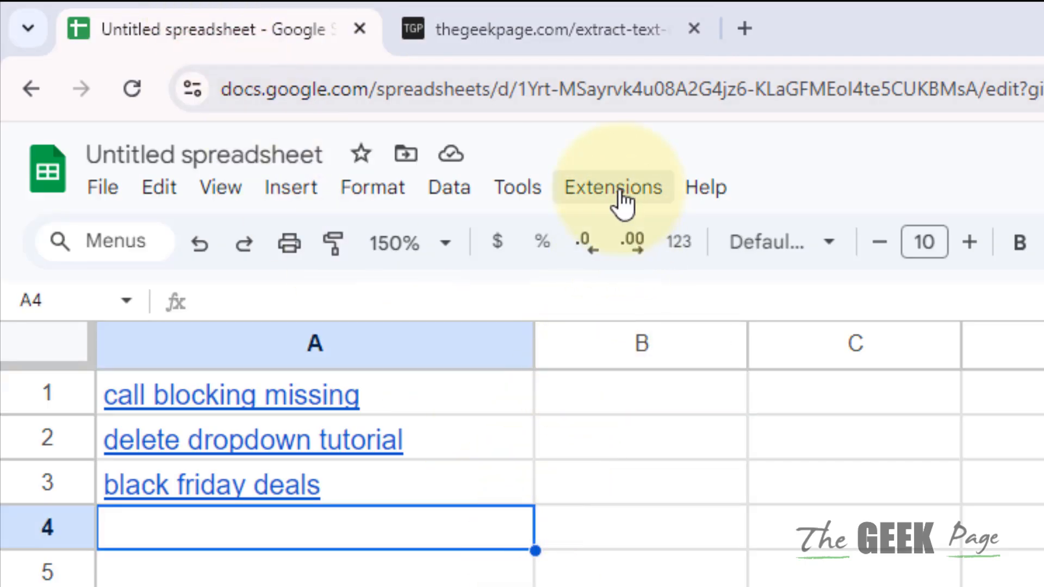
{"action": "left_click", "coordinate": [612, 187]}
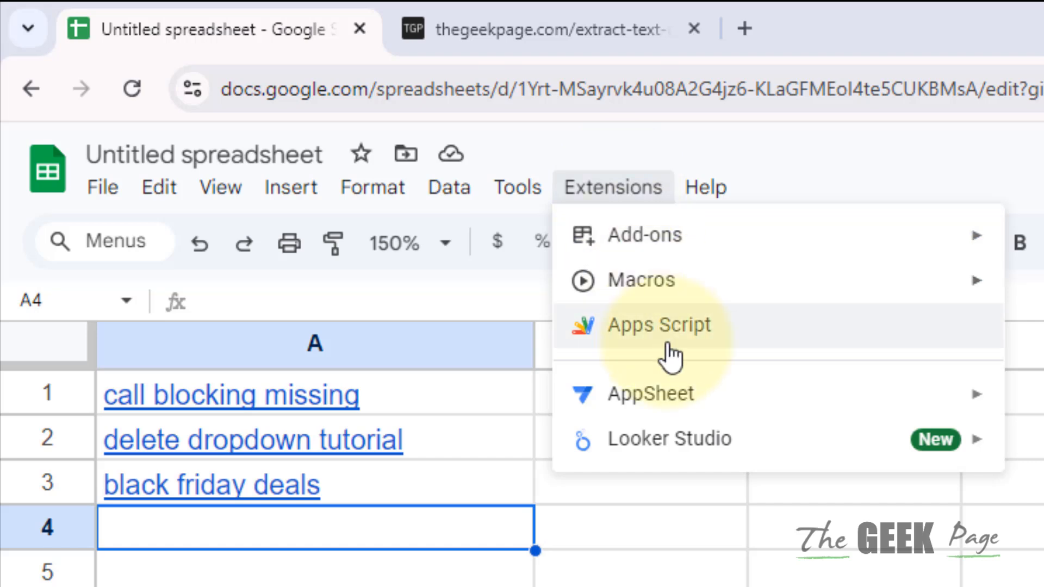
{"action": "left_click", "coordinate": [659, 325]}
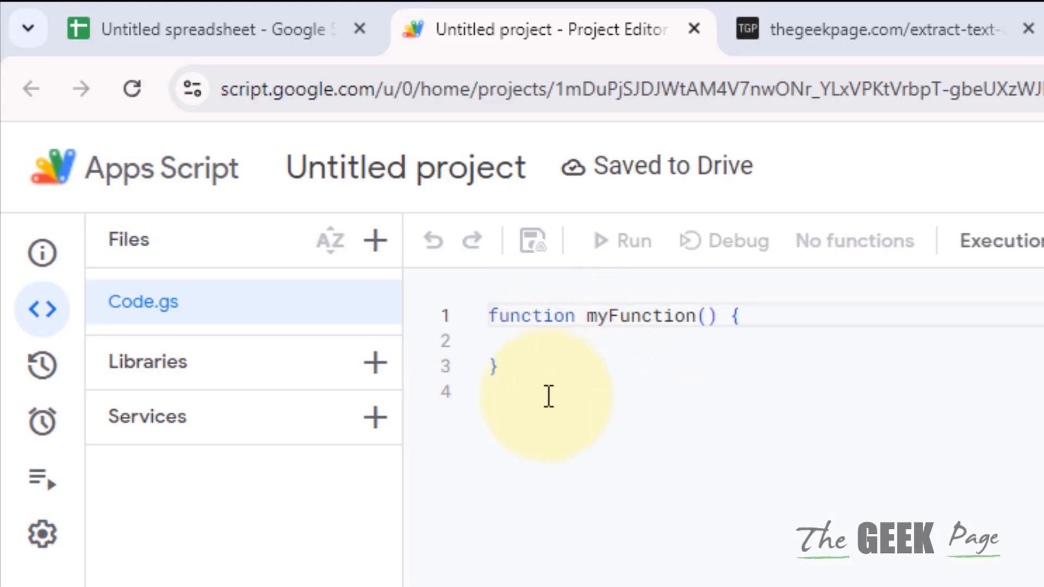
Paste the GetURL code over myFunction in Code.gs and save the project to Drive
{"action": "right_click", "coordinate": [547, 398]}
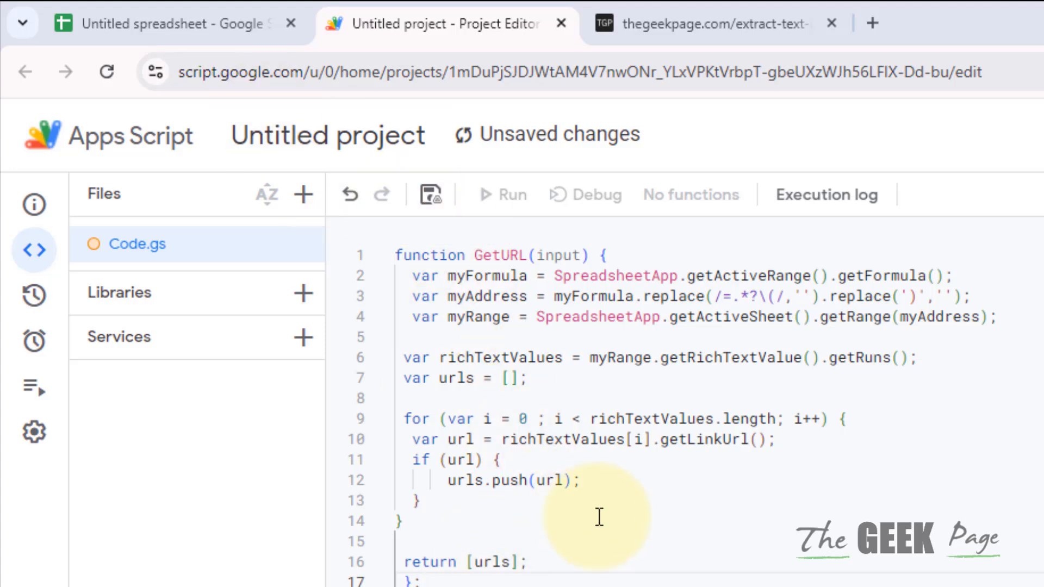
{"action": "mouse_move", "coordinate": [532, 417]}
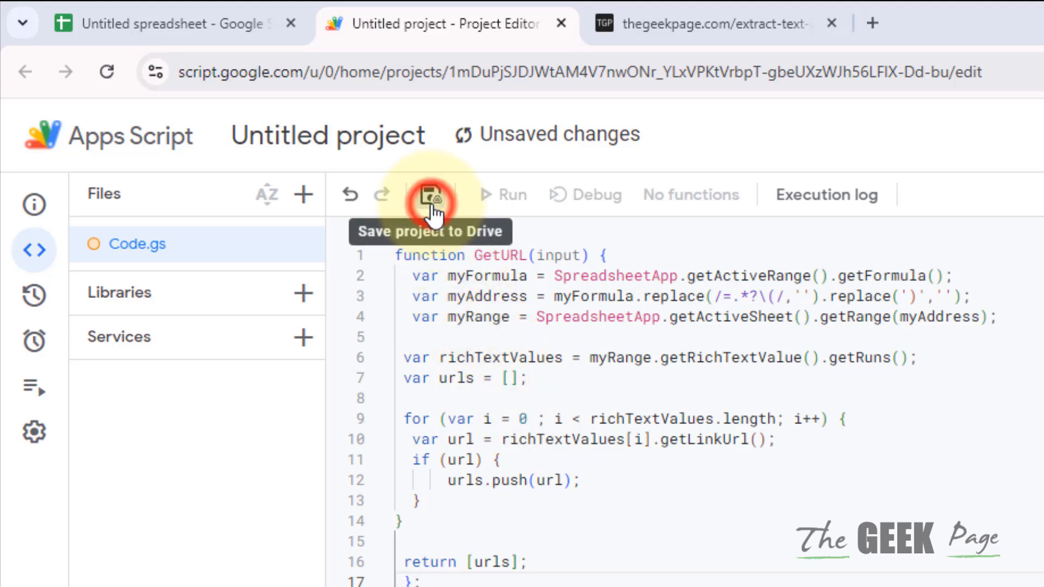
{"action": "left_click", "coordinate": [432, 194]}
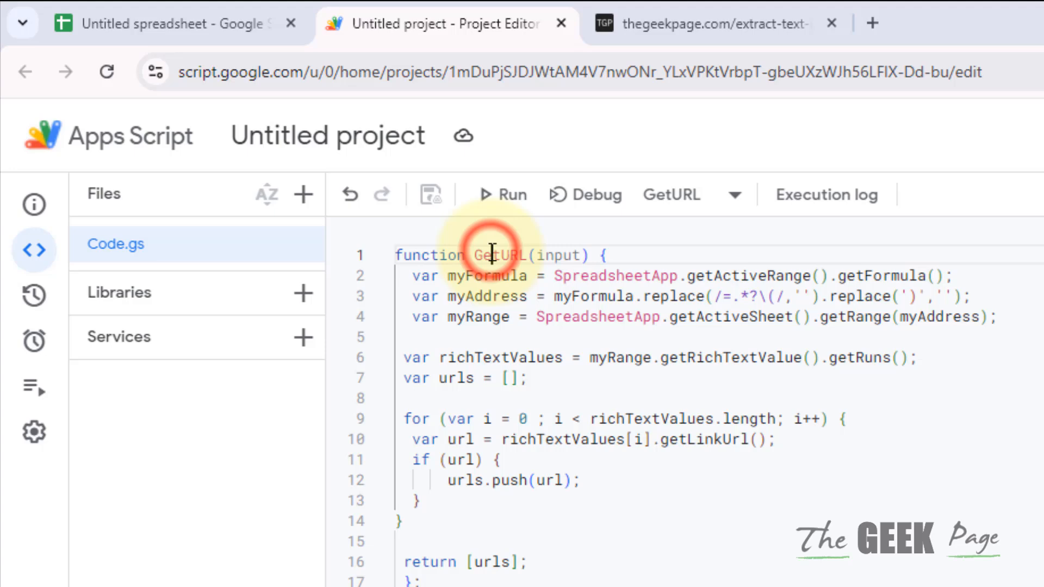
{"action": "double_click", "coordinate": [497, 254]}
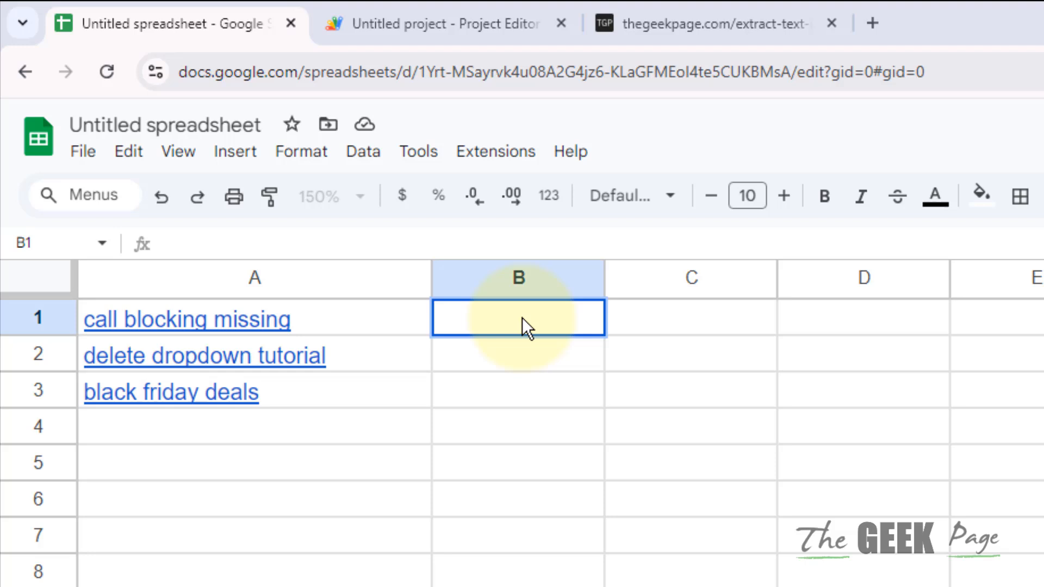
Enter =GetUrl(A1) in B1, removing the stray asterisk
{"action": "type", "text": "="}
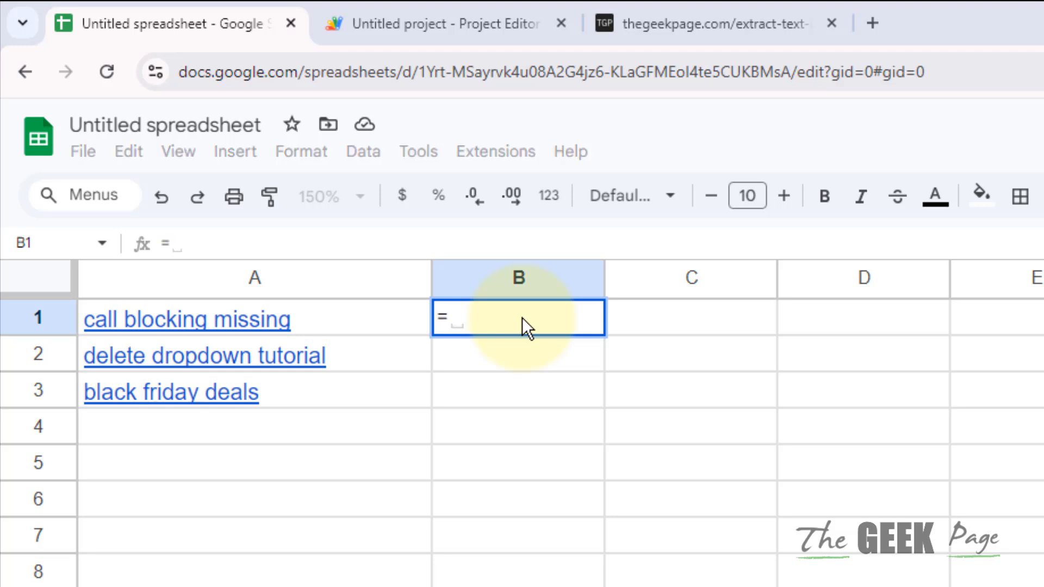
{"action": "type", "text": "g"}
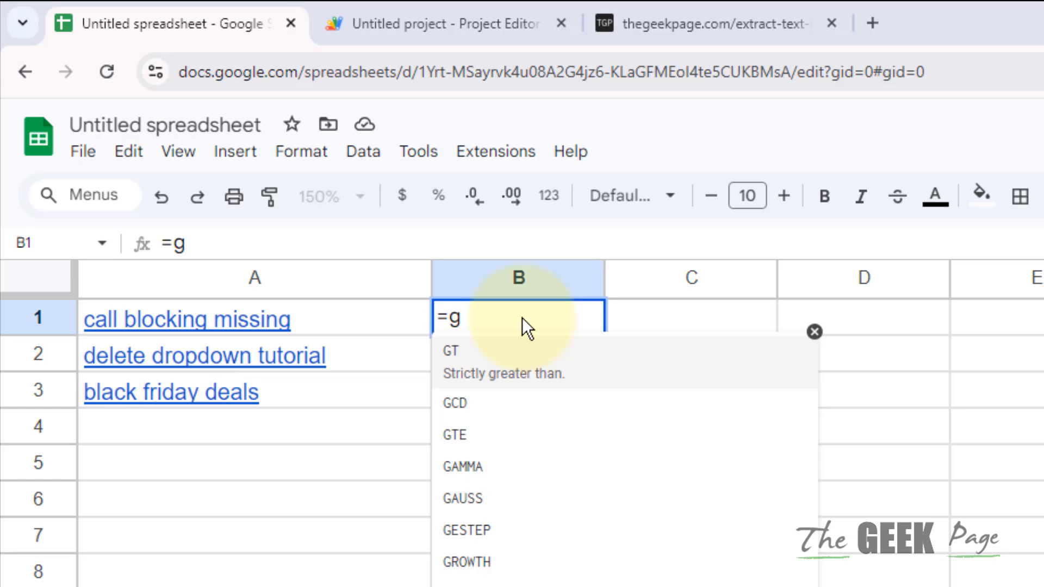
{"action": "type", "text": "et"}
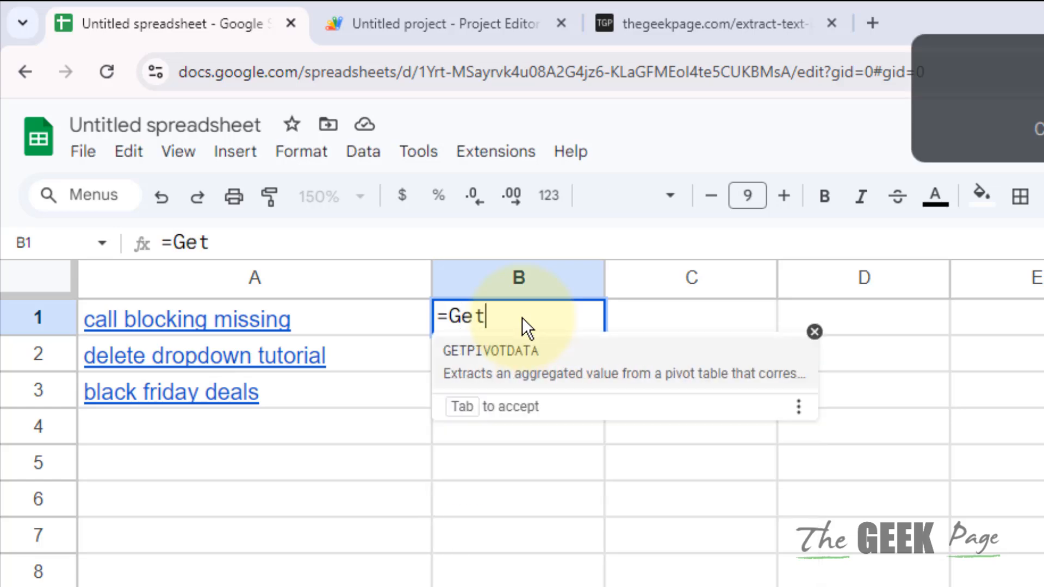
{"action": "type", "text": "Url"}
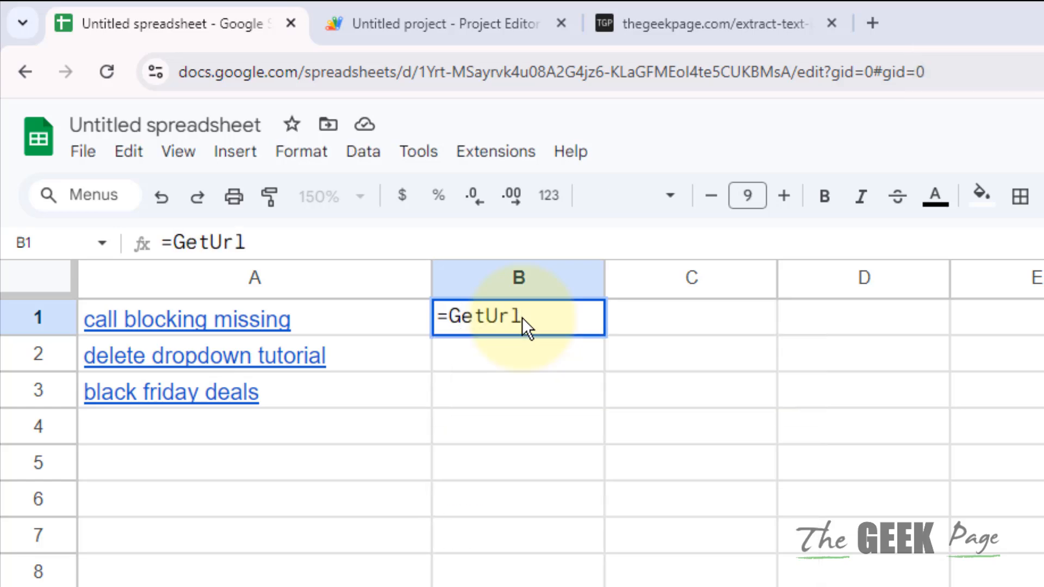
{"action": "type", "text": "*"}
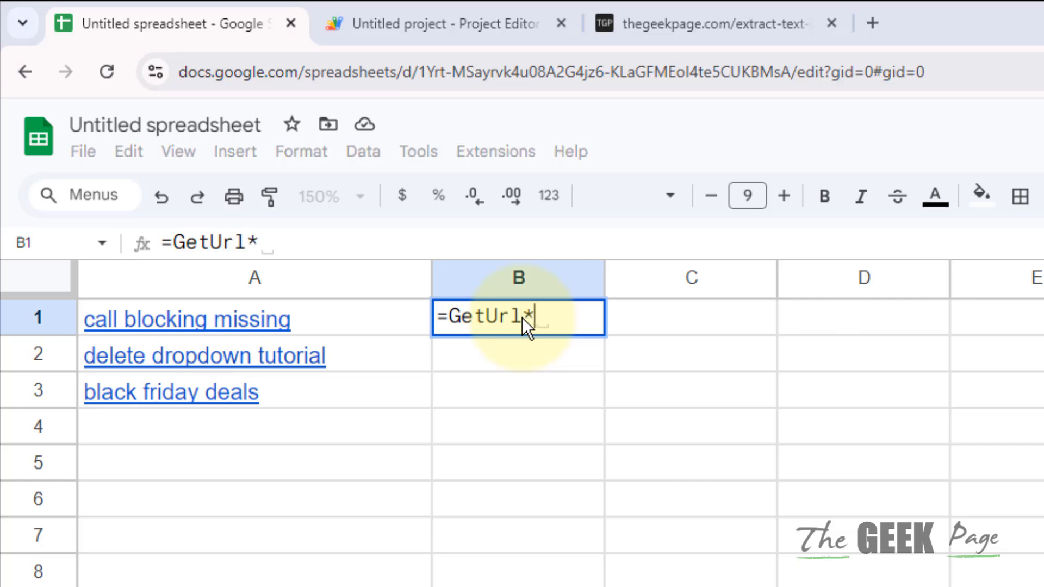
{"action": "key", "text": "Backspace"}
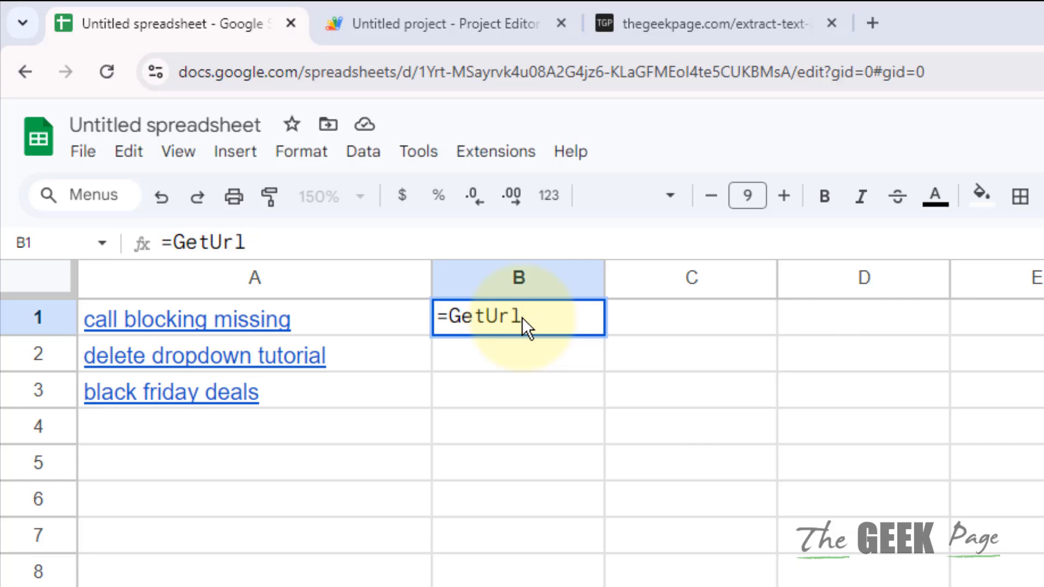
{"action": "type", "text": "(A1"}
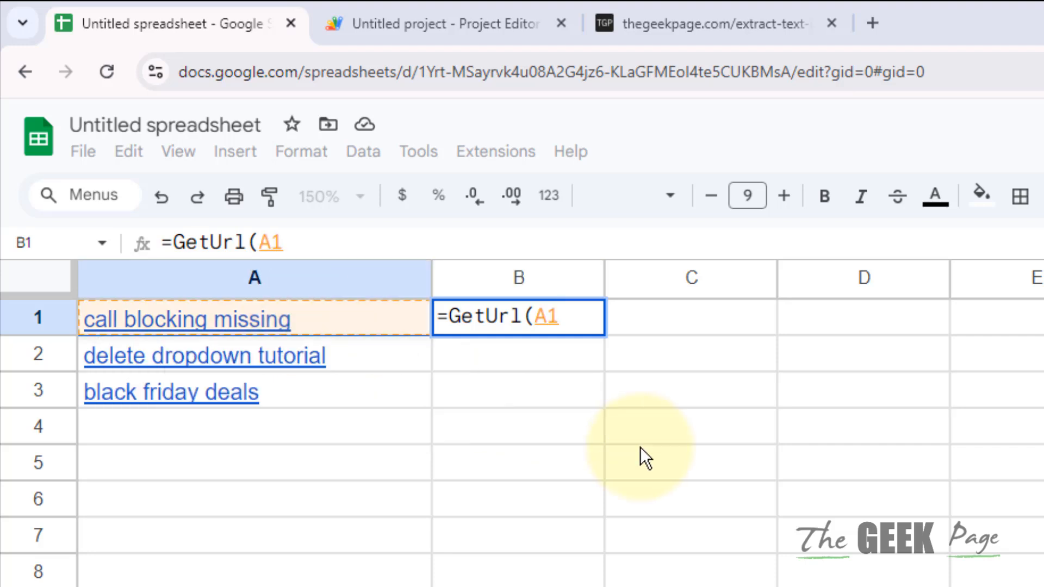
{"action": "type", "text": ")"}
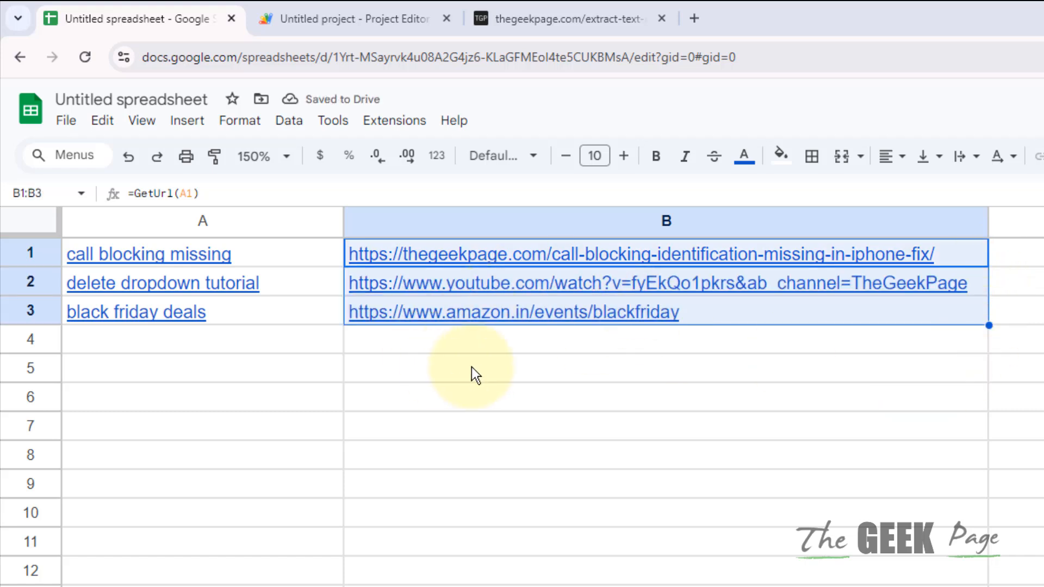
Confirm B1:B3 URLs, checking A3's Black Friday link preview matches the extracted Amazon URL
{"action": "left_click", "coordinate": [136, 311]}
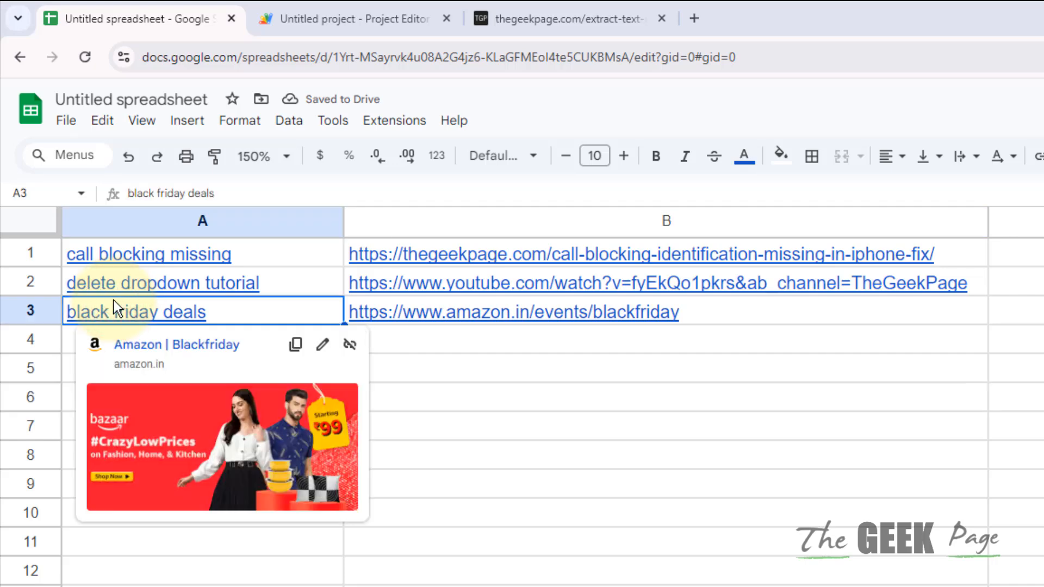
{"action": "mouse_move", "coordinate": [277, 293]}
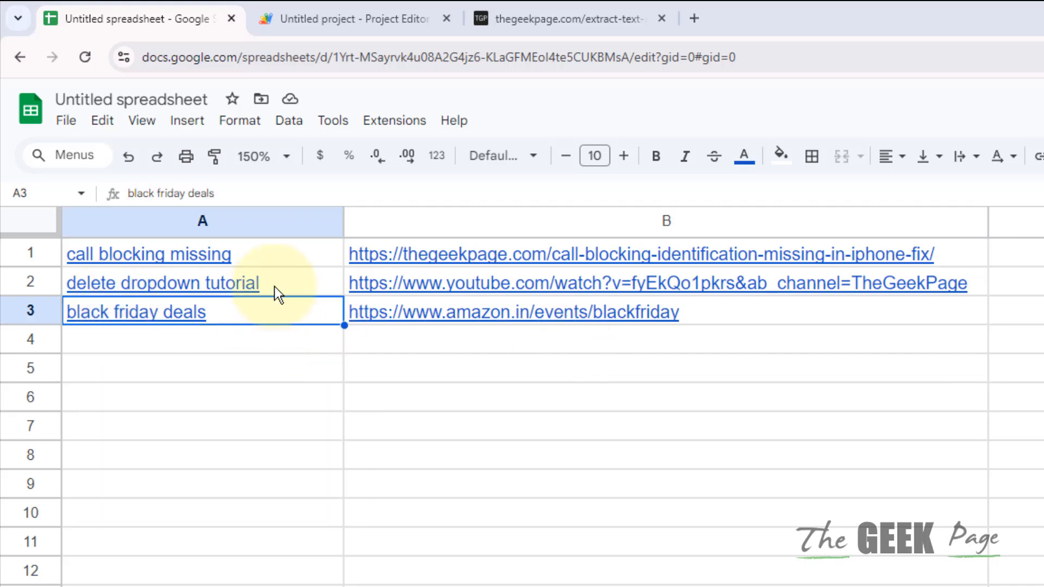
{"action": "mouse_move", "coordinate": [899, 456]}
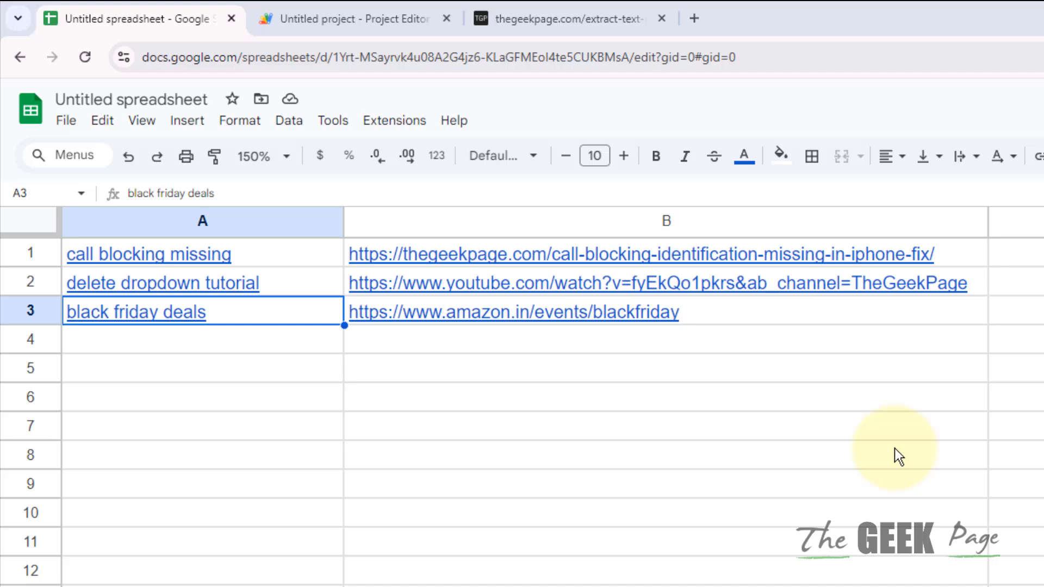